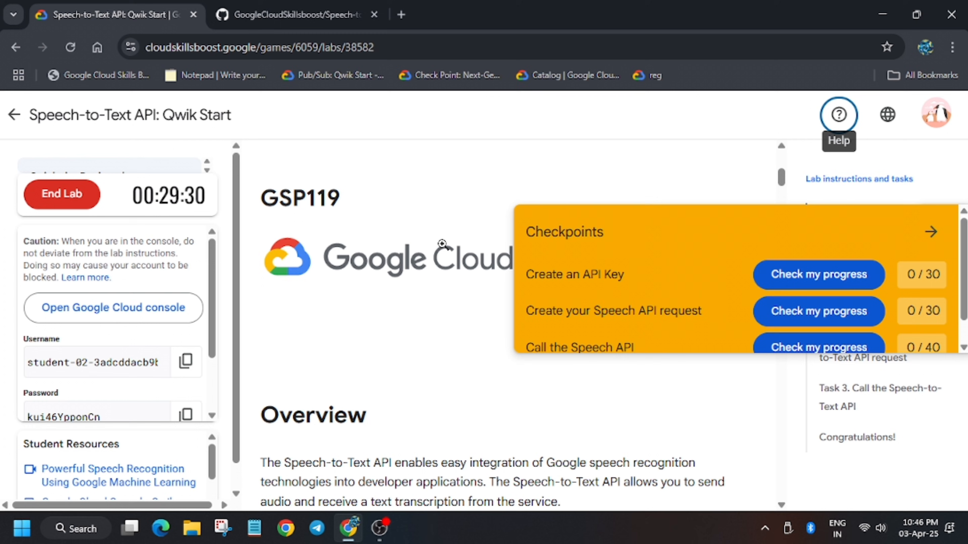
mouse_move(707, 241)
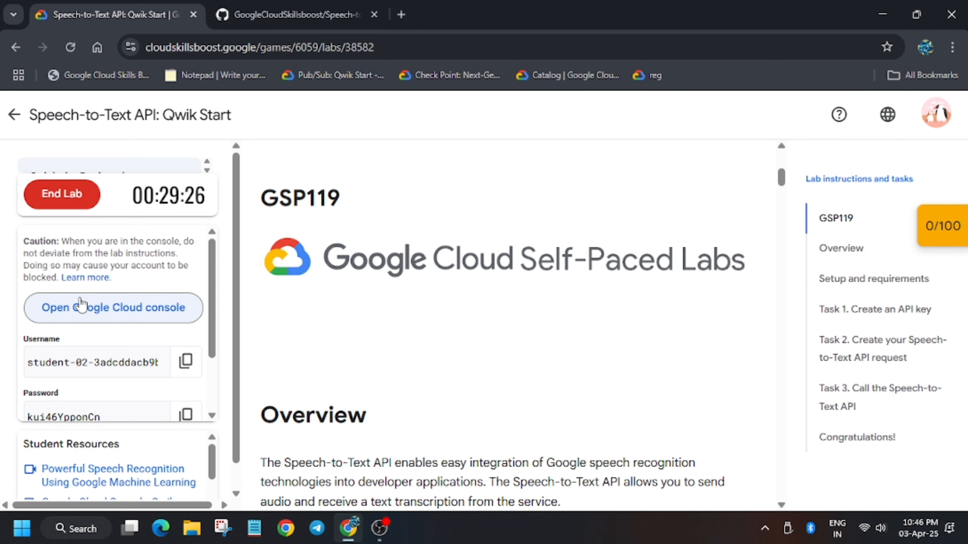
mouse_move(95, 315)
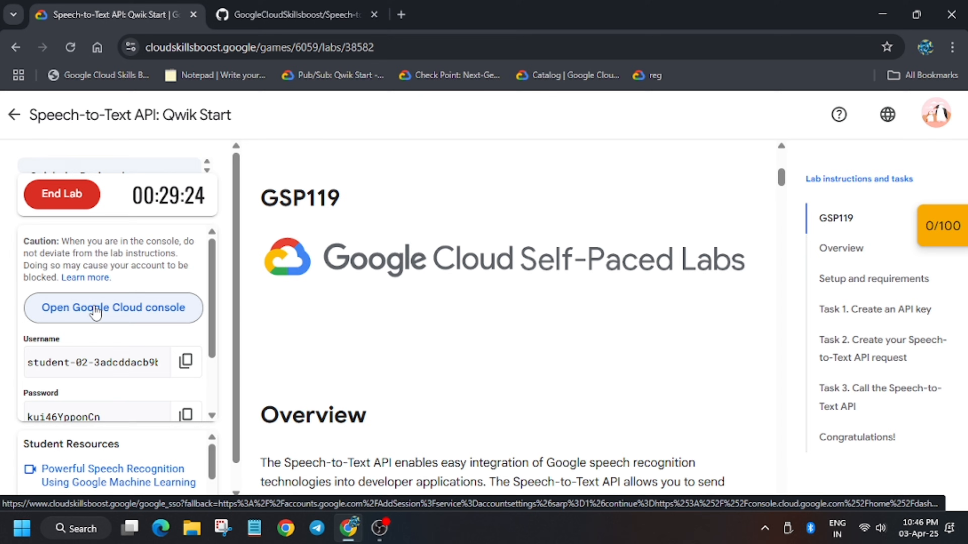
mouse_move(121, 370)
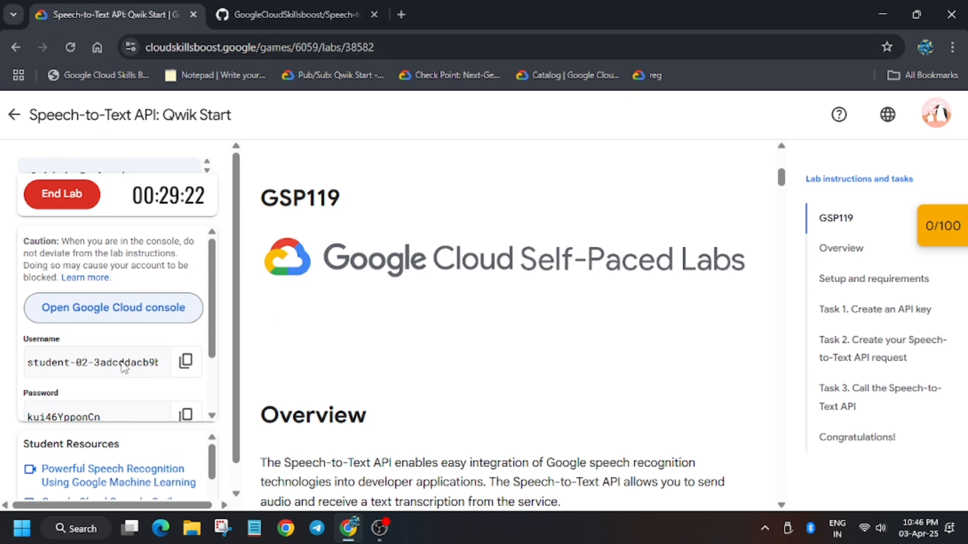
mouse_move(187, 362)
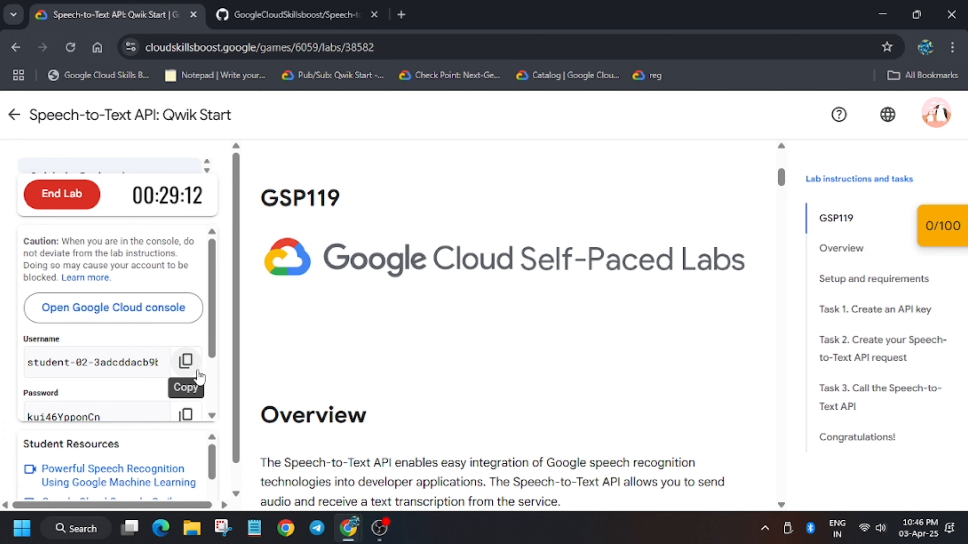
Accept the lab account's terms on the Google Accounts speedbump page.
scroll(down, 3)
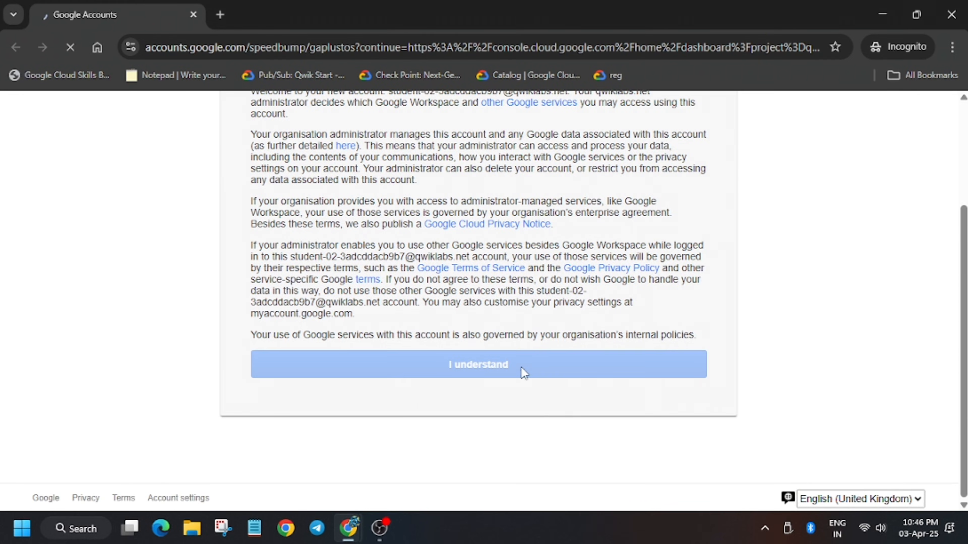
click(477, 365)
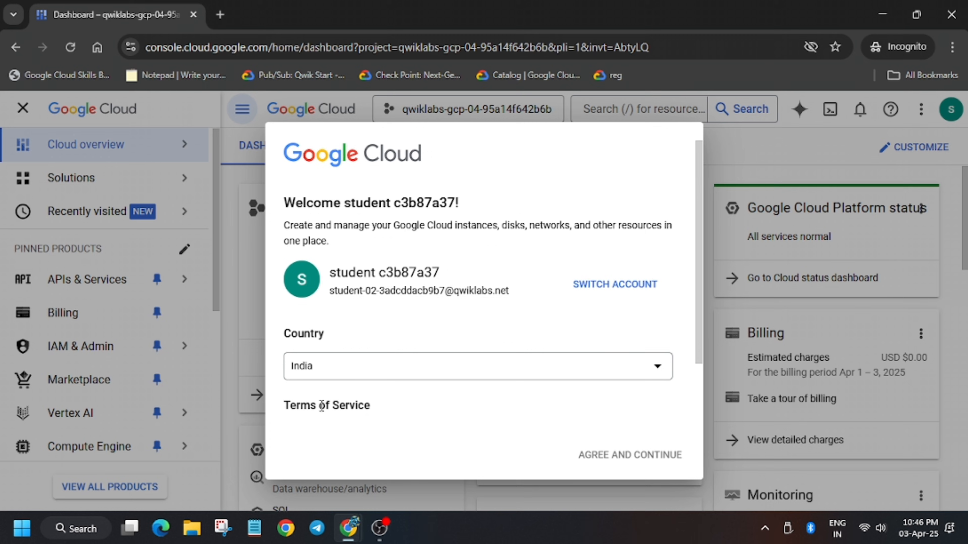
Agree to the Terms of Service, start a Cloud Shell session and run the export ZONE and gcloud compute ssh commands.
click(631, 456)
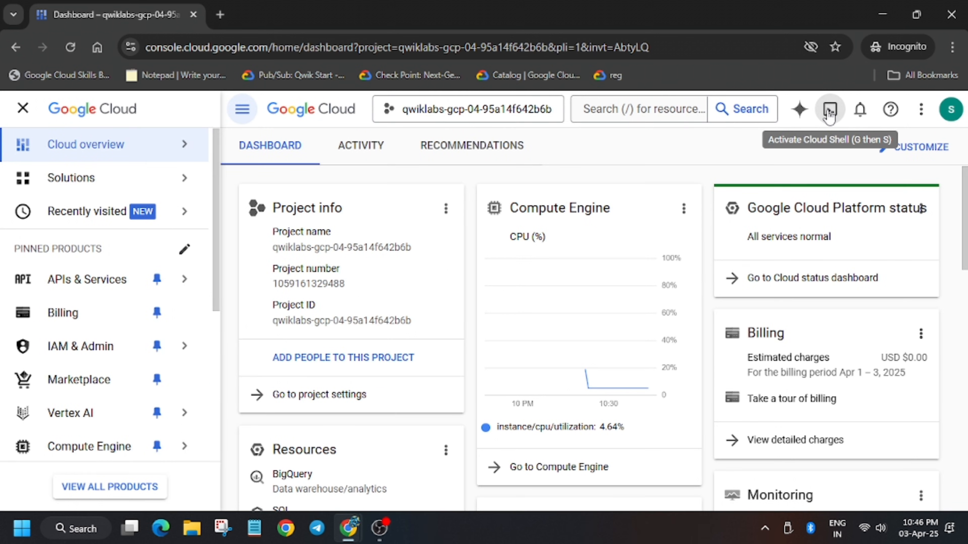
click(829, 109)
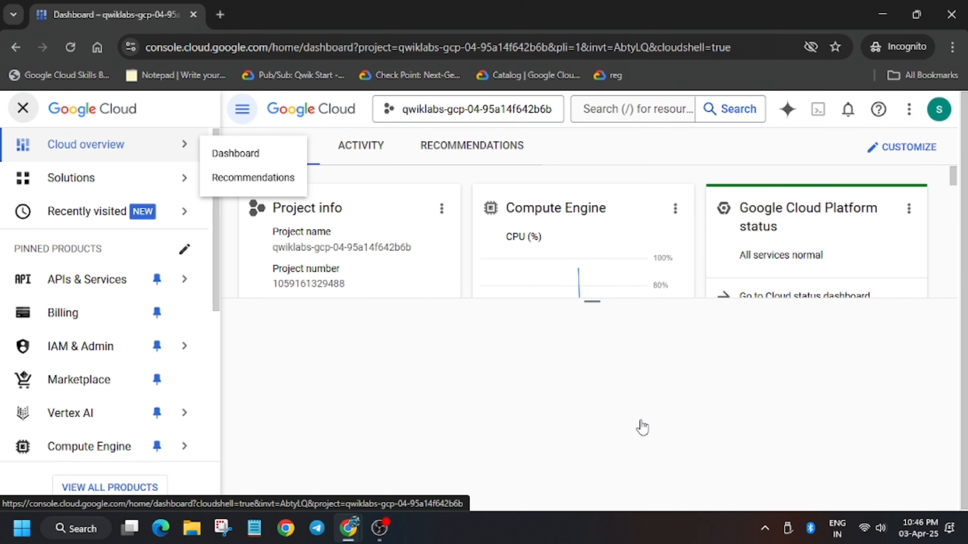
click(818, 109)
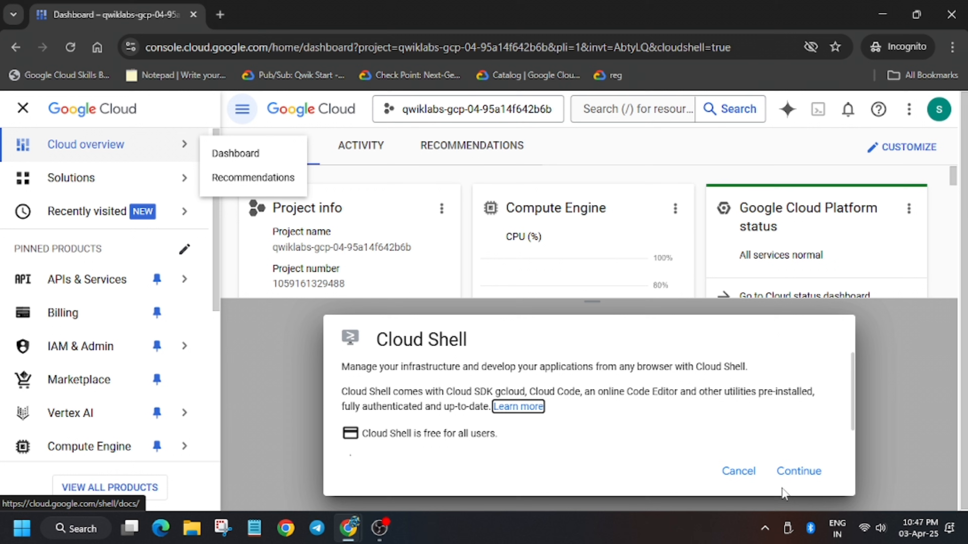
click(798, 471)
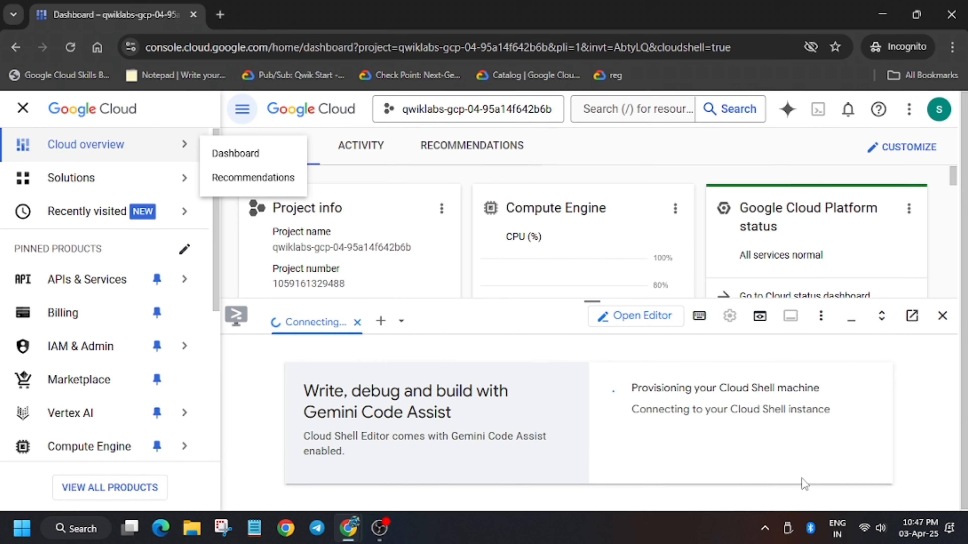
mouse_move(510, 371)
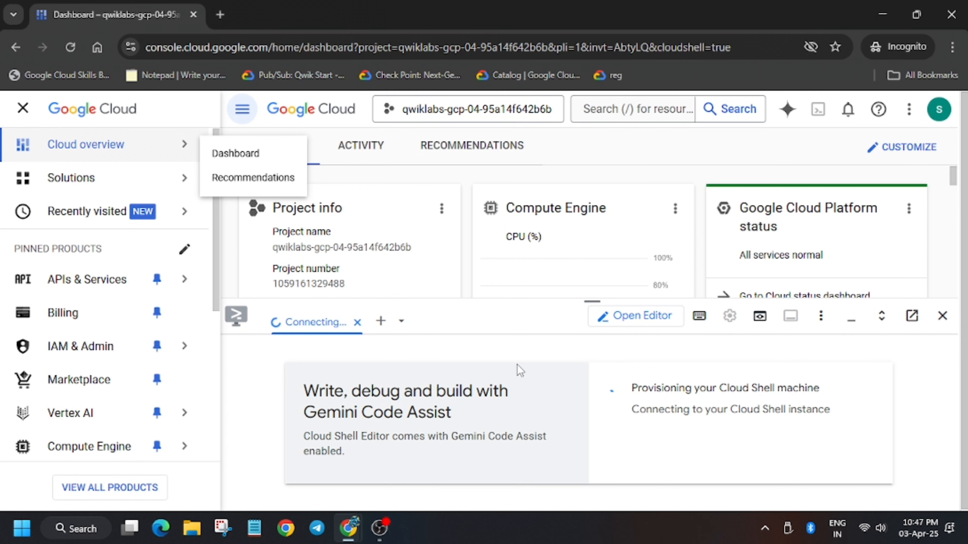
click(21, 108)
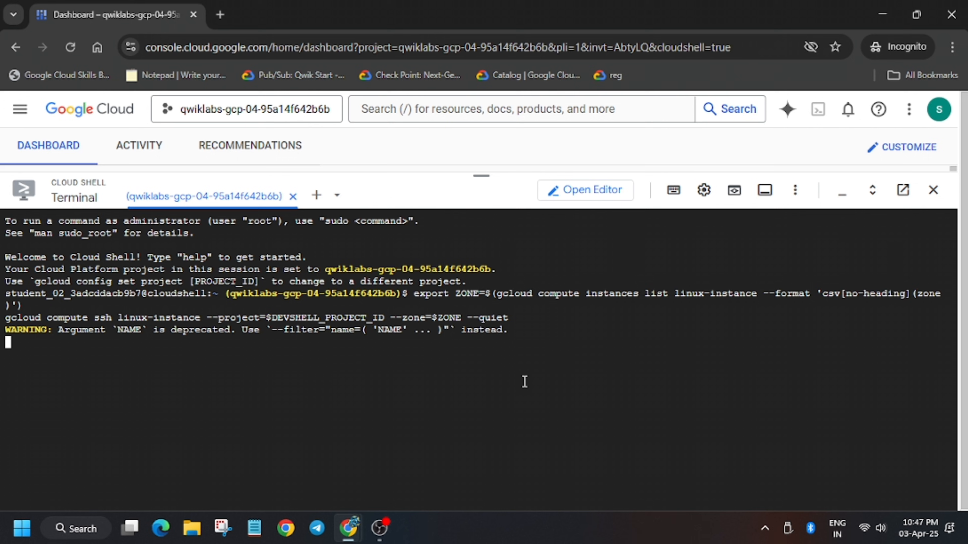
Confirm the SSH key prompt to land on linux-instance and bring up the console product menu.
key(Return)
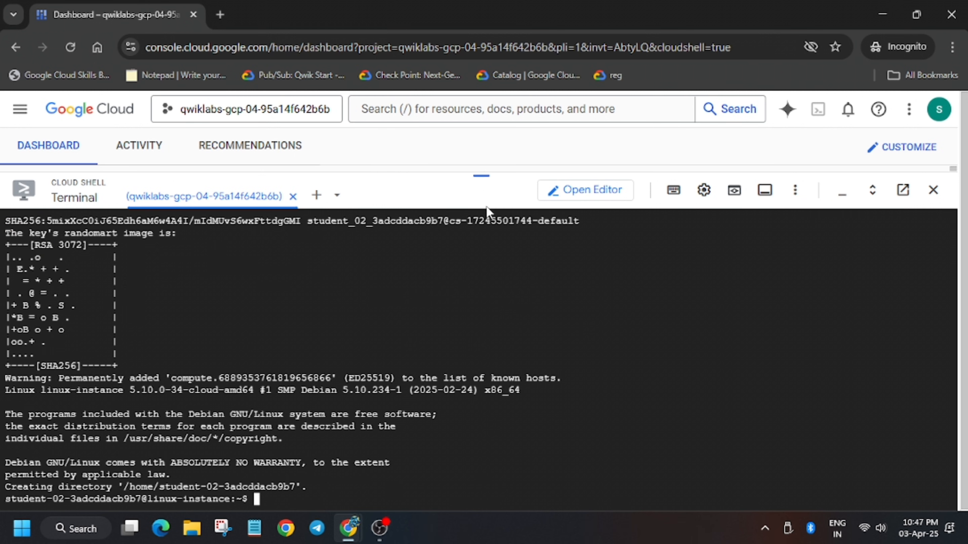
click(19, 108)
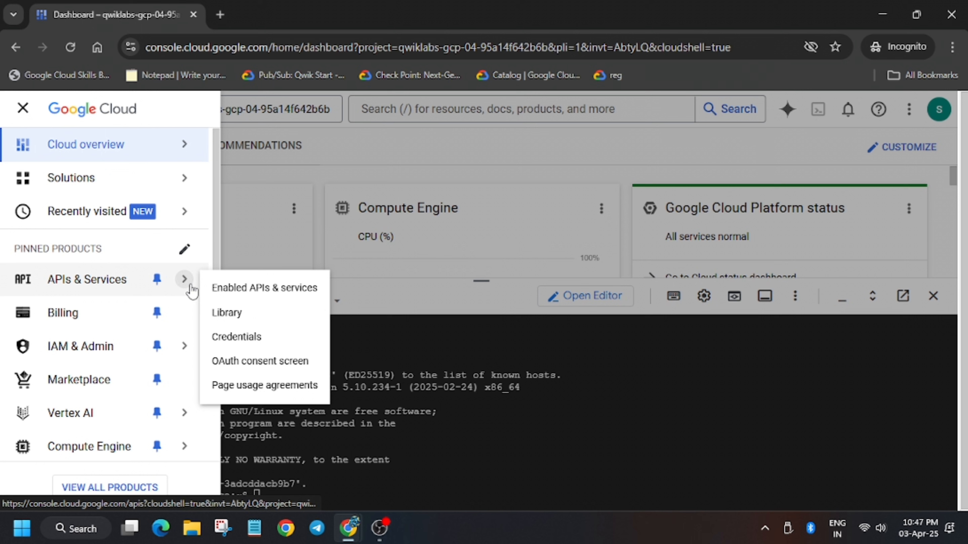
Go to the Credentials page under APIs & Services while the lab script prompts for an API key.
click(236, 337)
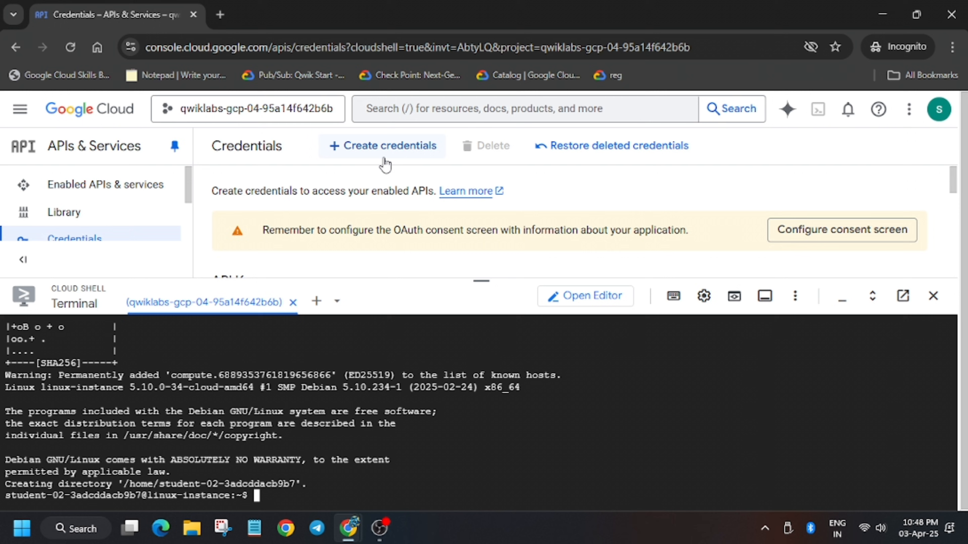
mouse_move(683, 452)
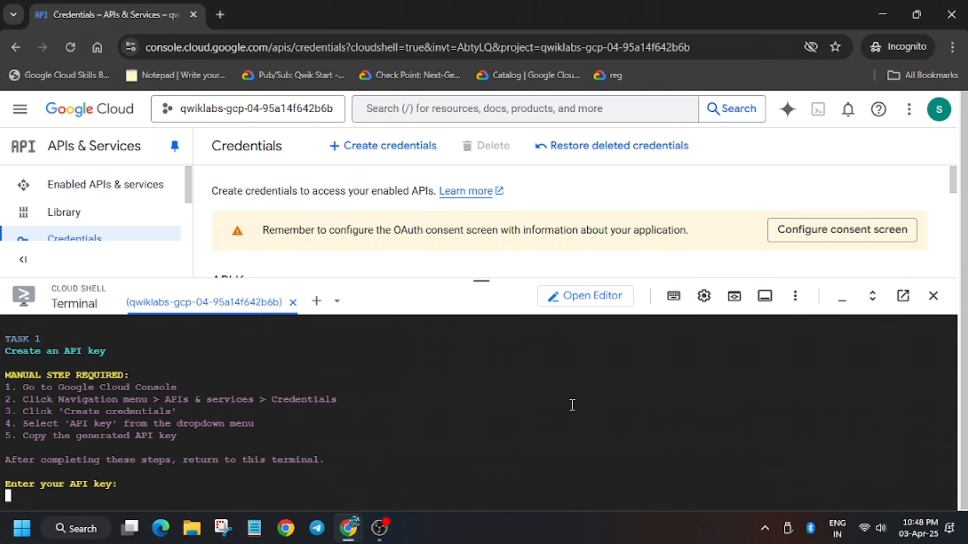
mouse_move(109, 461)
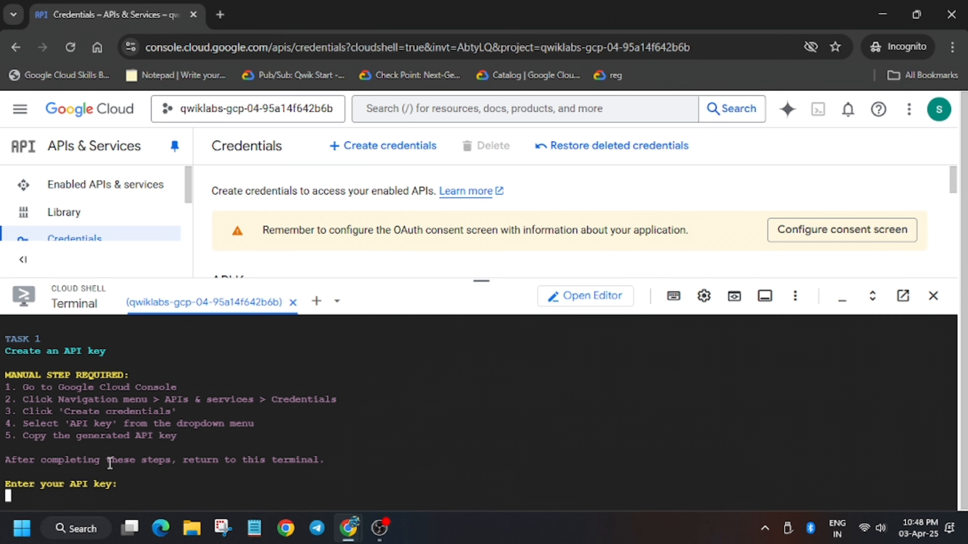
Create a new API key from Create credentials and copy it to the clipboard.
click(384, 146)
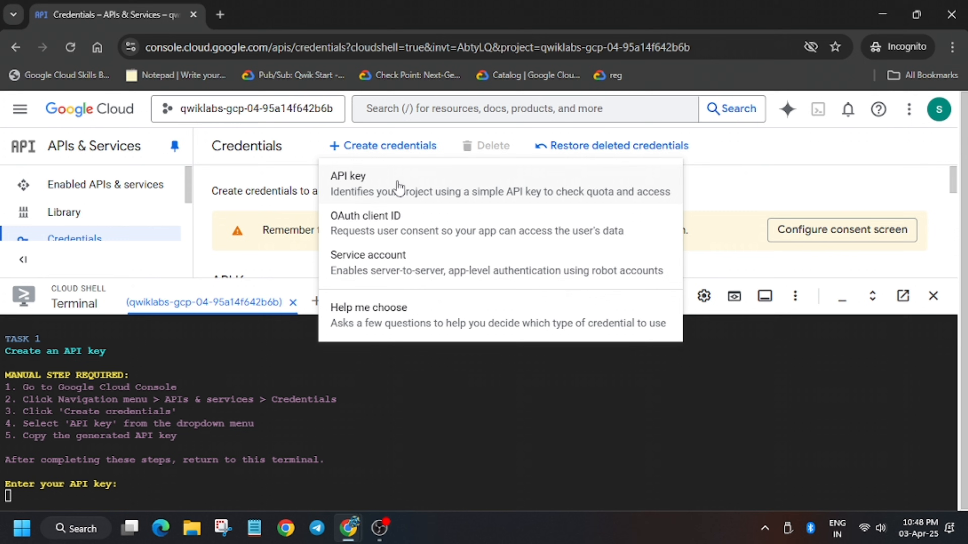
click(347, 177)
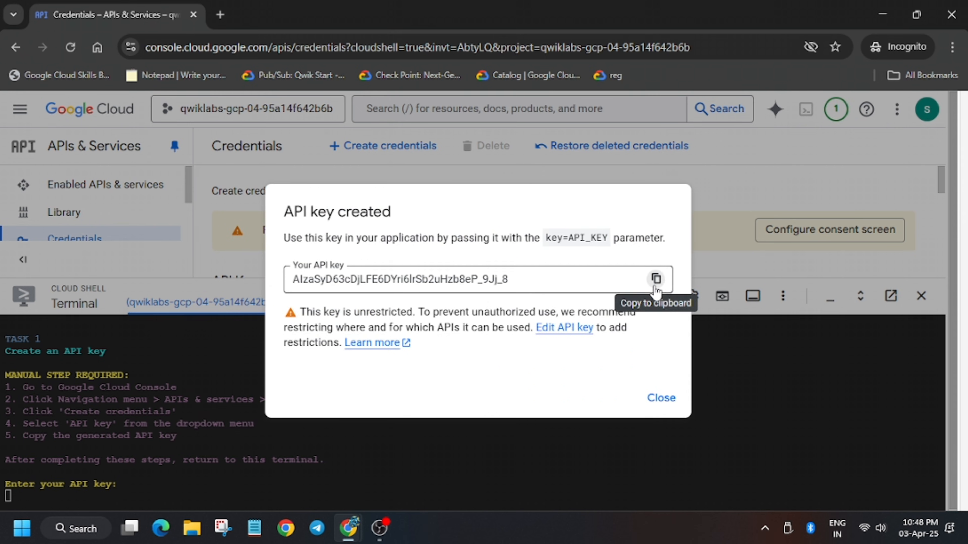
click(662, 398)
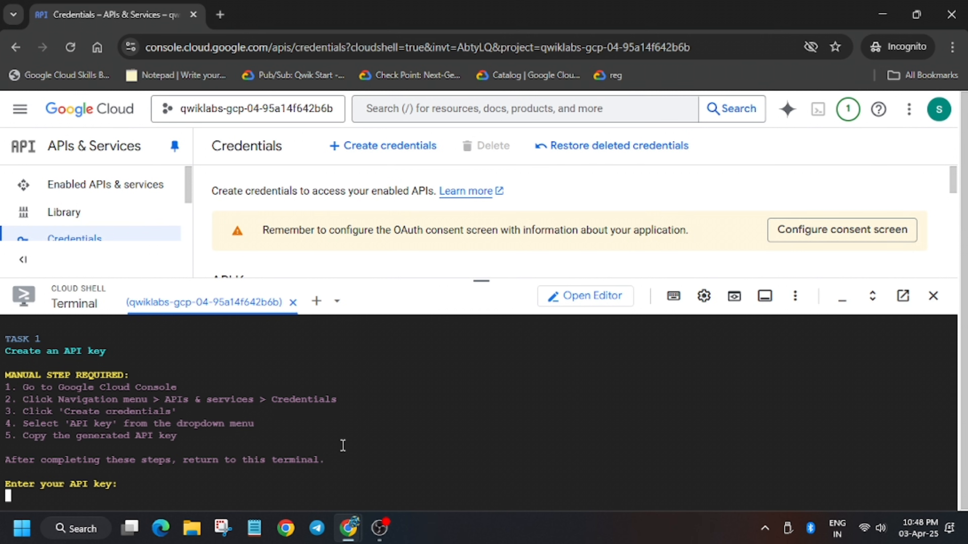
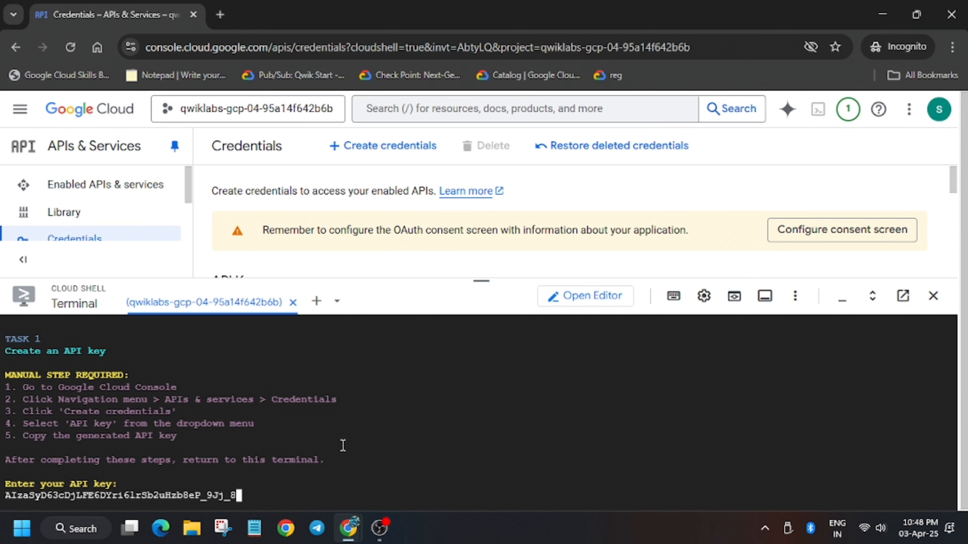
Submit the copied API key to the lab script so it reports LAB COMPLETED SUCCESSFULLY.
key(Enter)
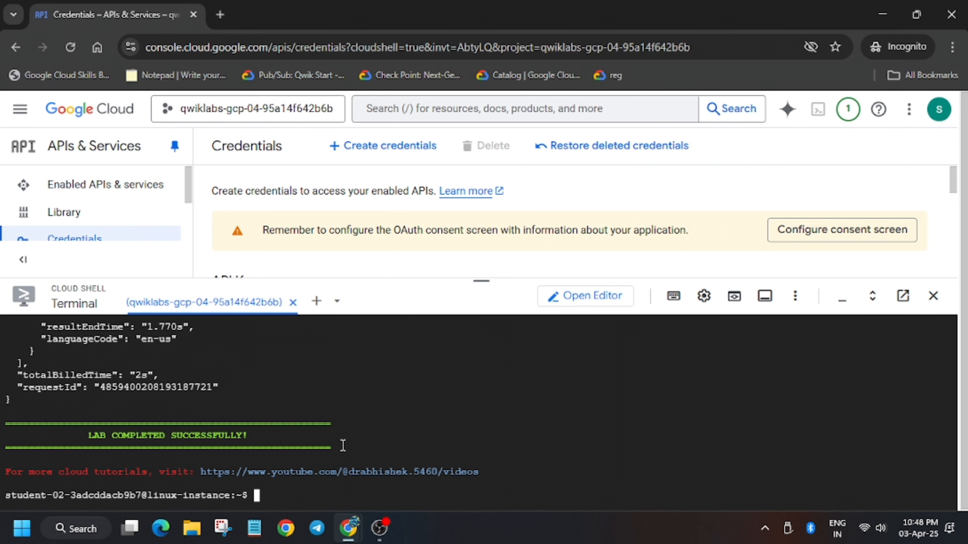
mouse_move(349, 528)
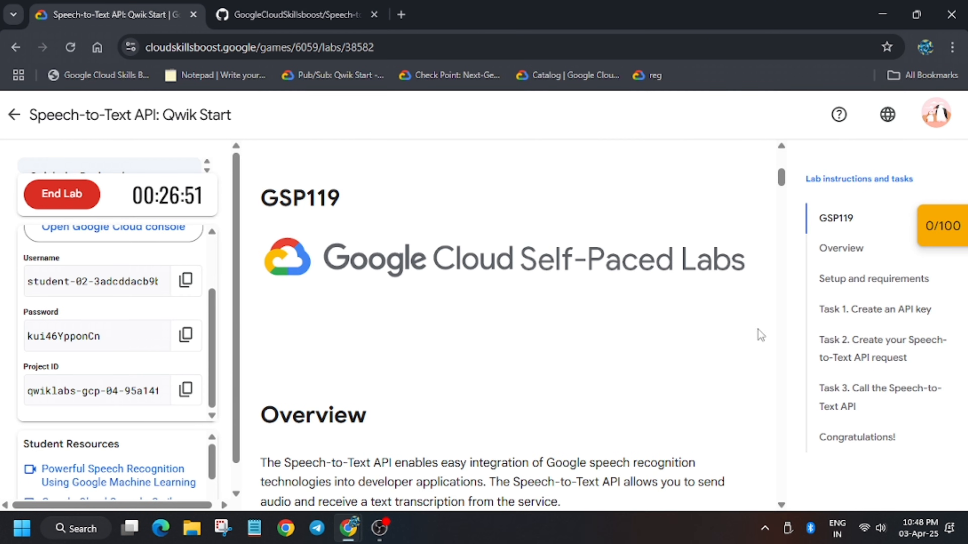
Score the Create an API Key checkpoint at 30/30 and check the Call the Speech API checkpoint.
click(939, 226)
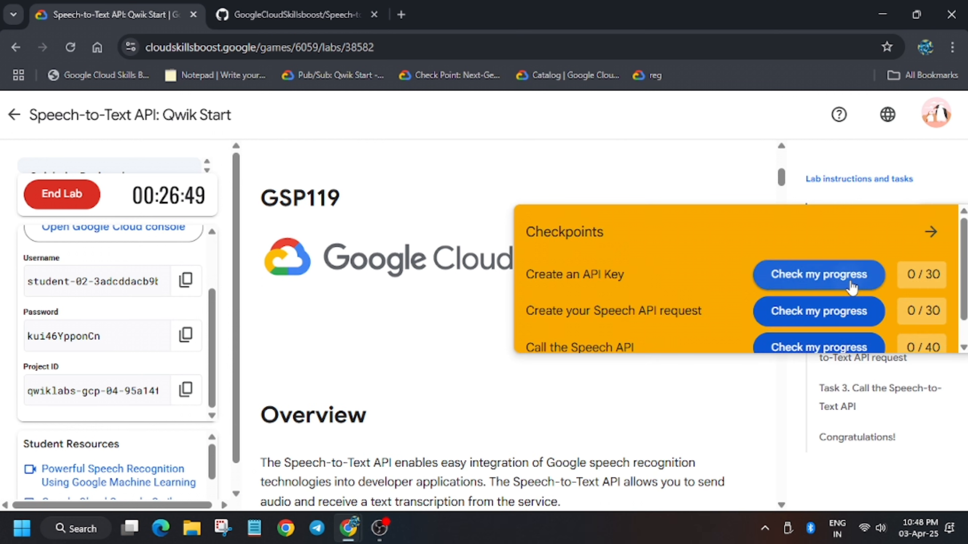
click(819, 275)
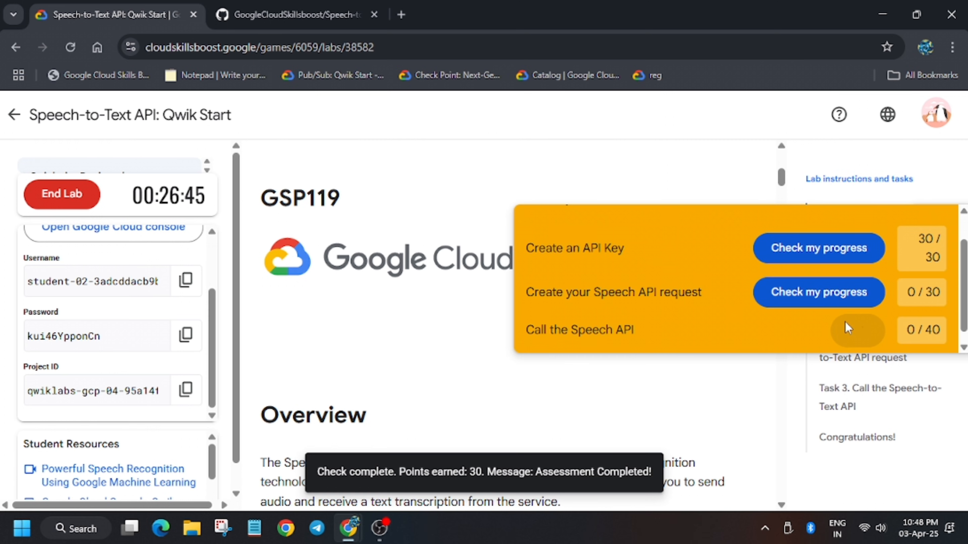
click(853, 333)
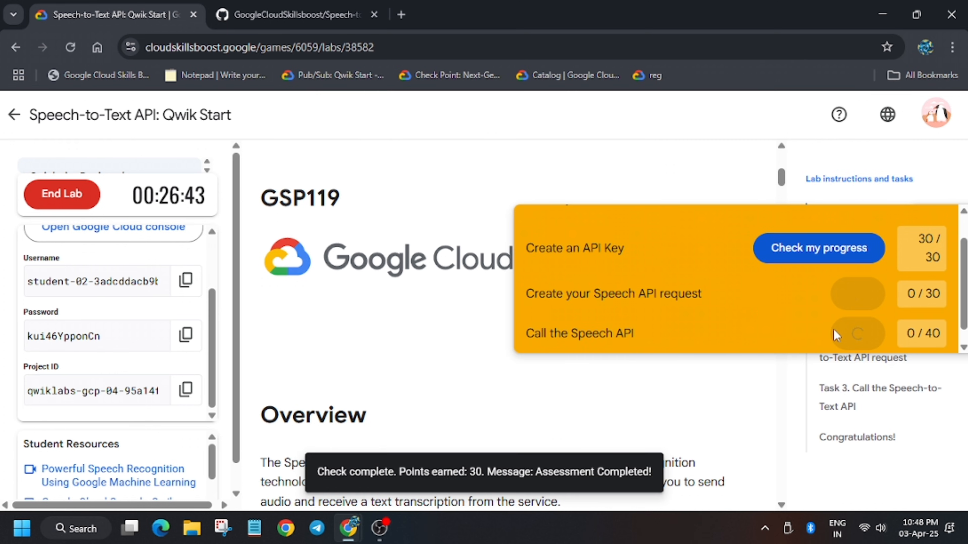